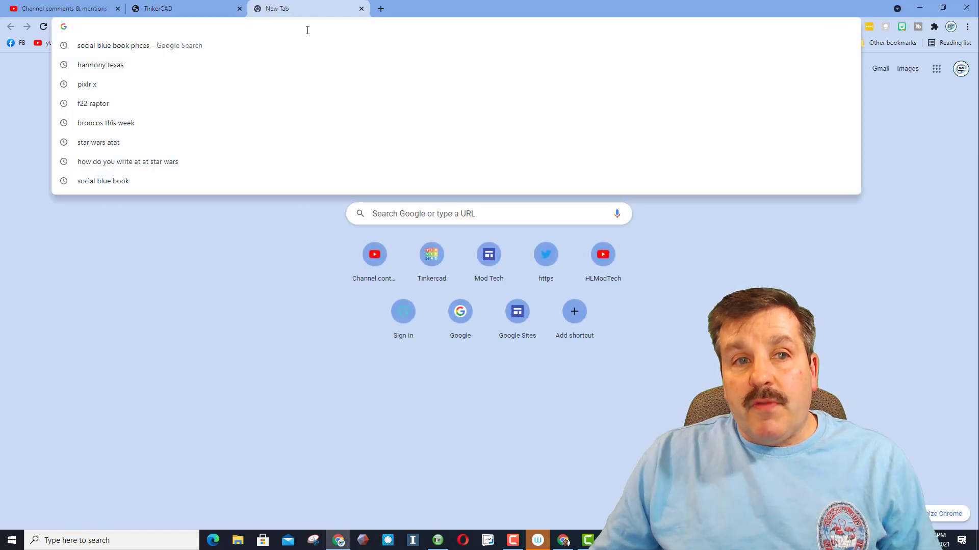
- Go to tinkercad.com, choose Start Tinkering and sign in with the Google account
text(tinkercad.com)
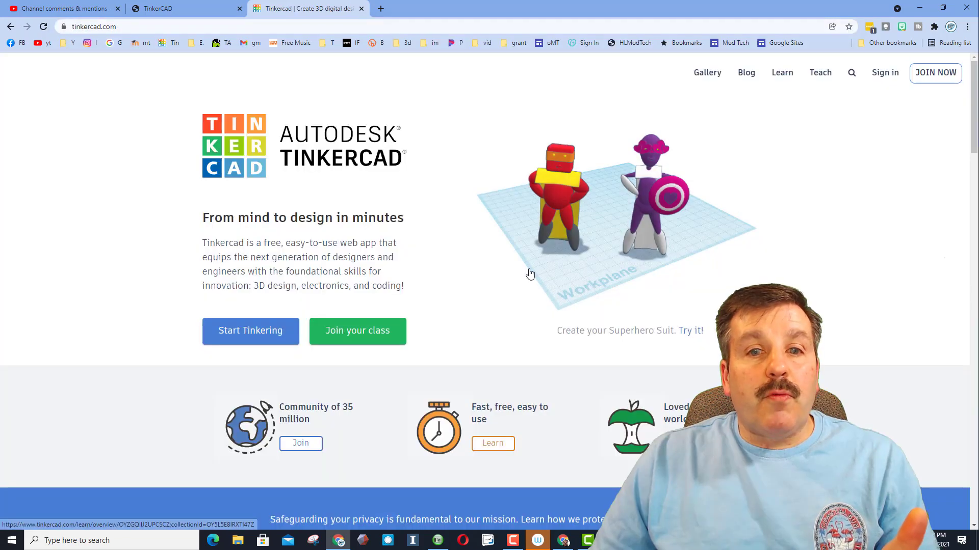
mouse_move(250, 330)
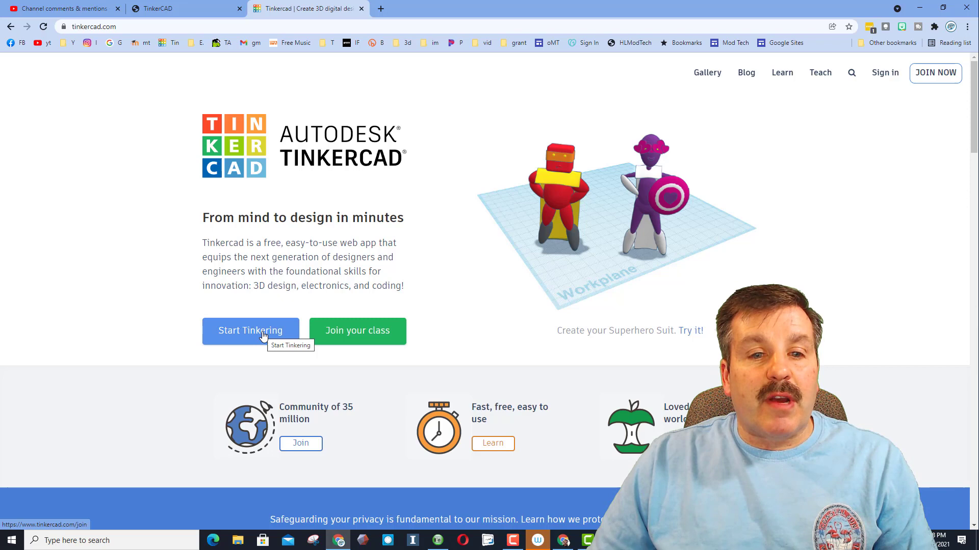
click(250, 331)
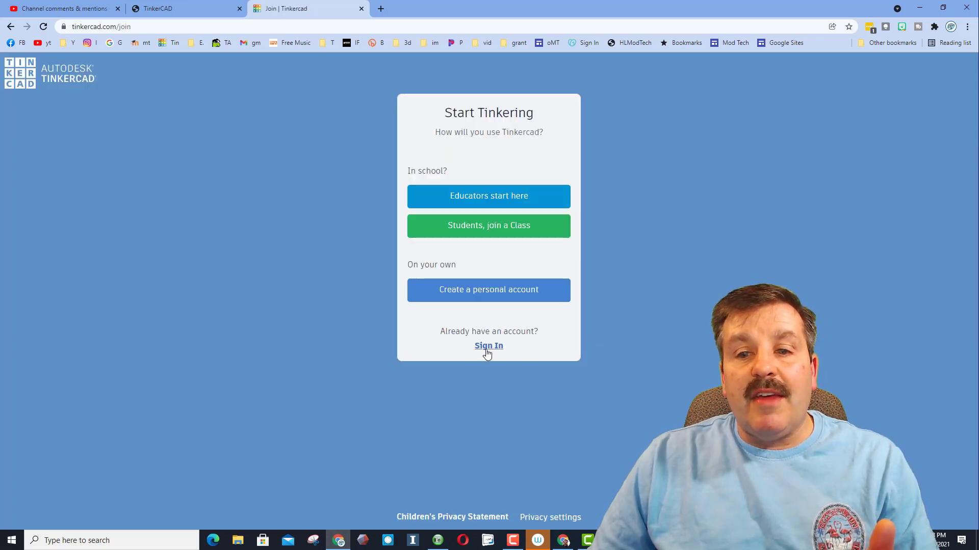
click(488, 346)
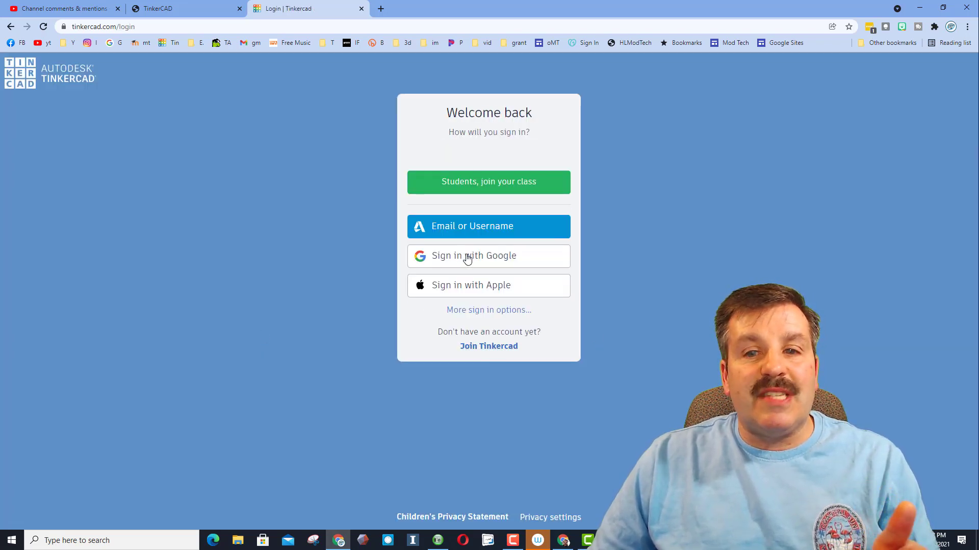
click(473, 256)
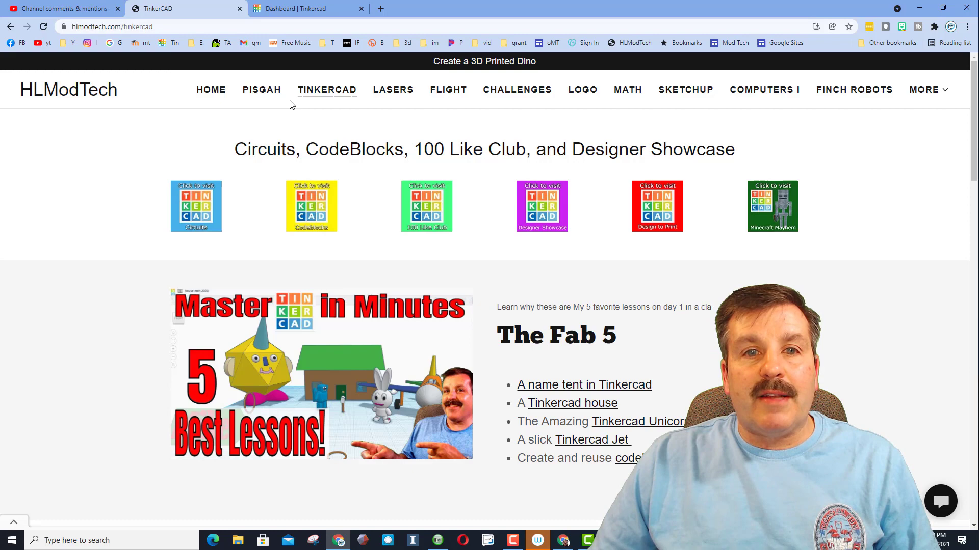
- Follow TinkerHUNT link 1 in the Just for Fun section and bring its Tinkercad page forward
scroll(down, 3)
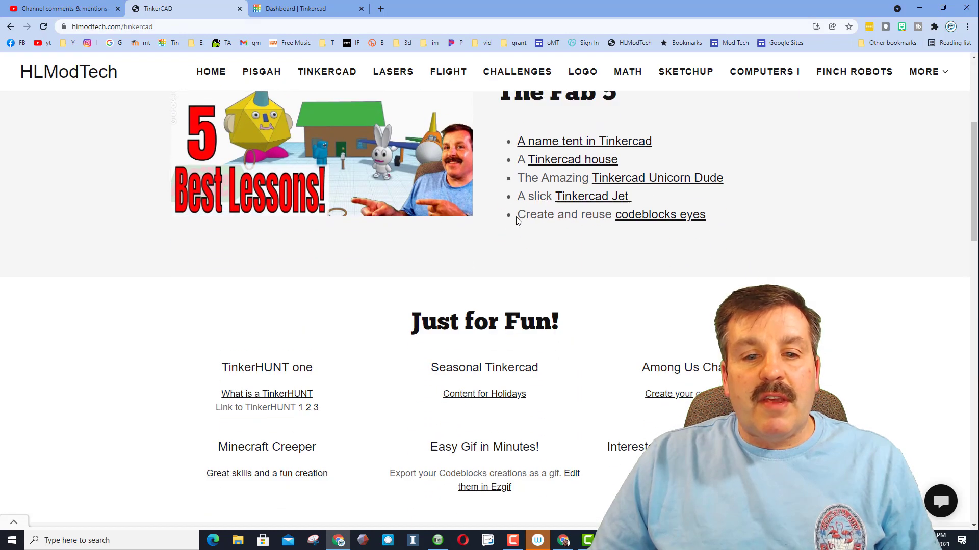
scroll(down, 3)
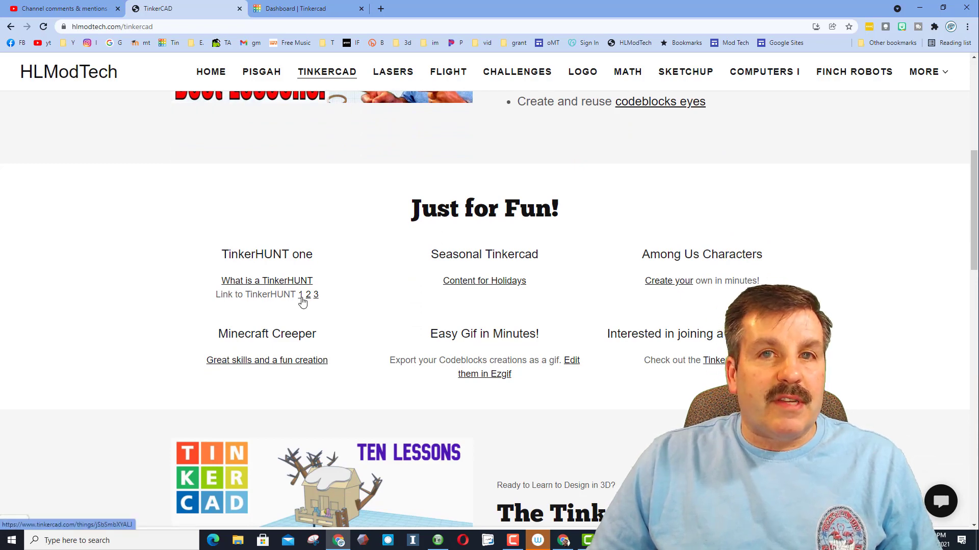
click(307, 8)
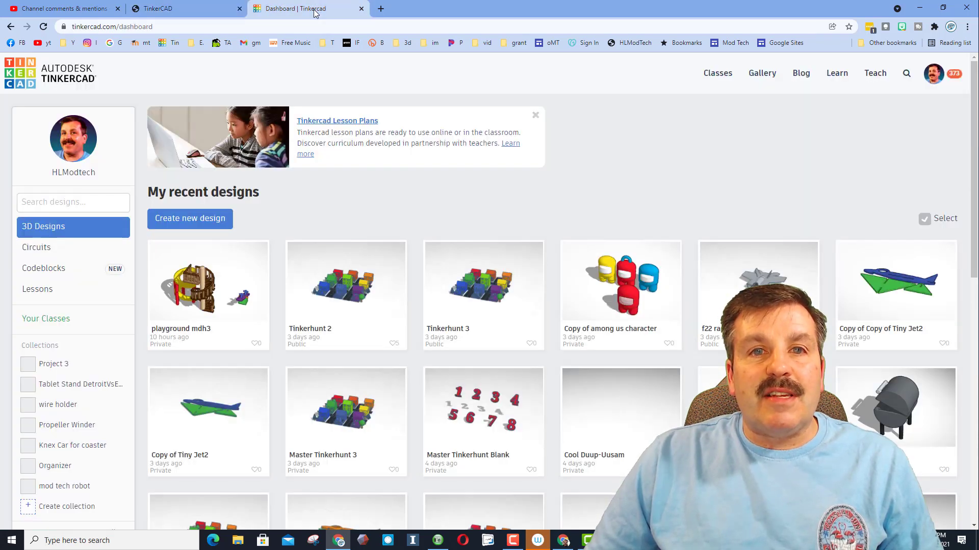
click(181, 8)
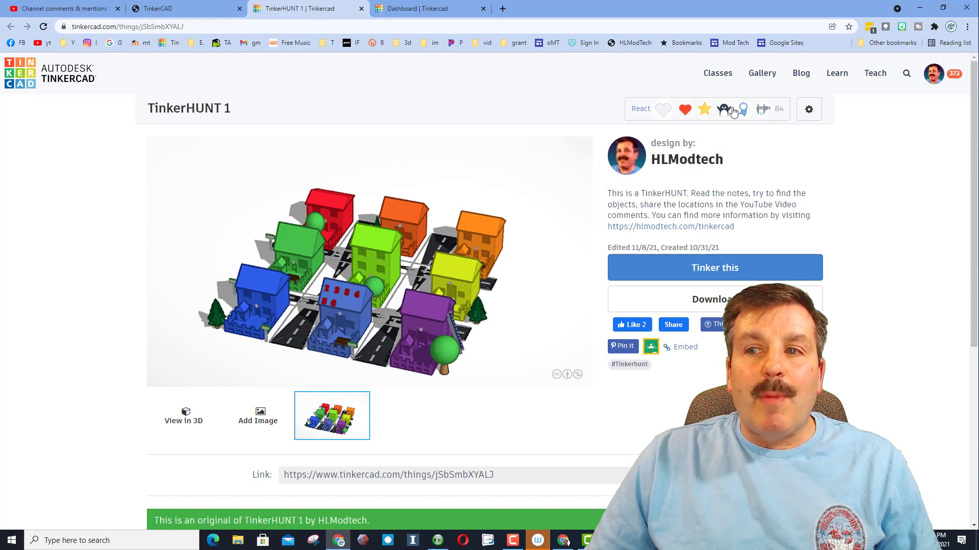
click(733, 109)
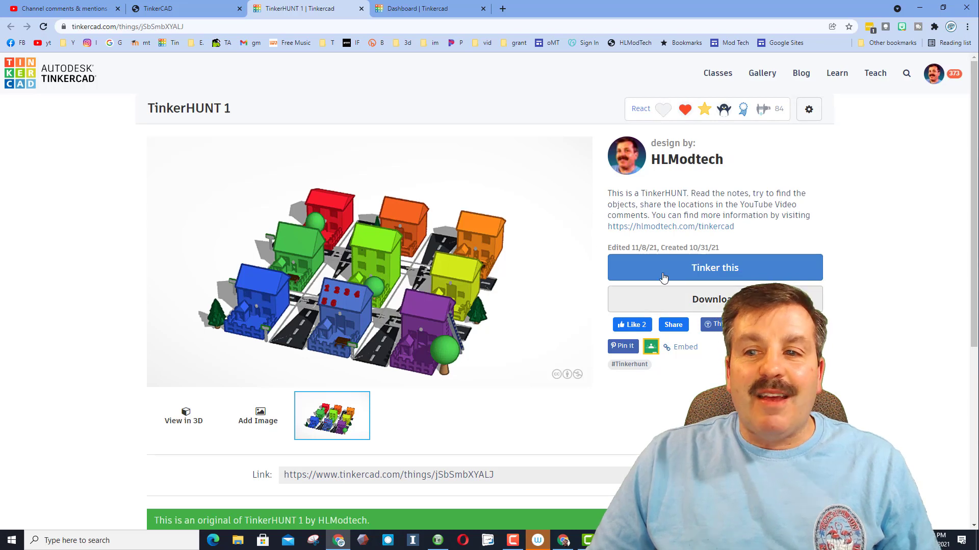
- Open TinkerHUNT 1 in the 3D editor with Tinker this
click(713, 267)
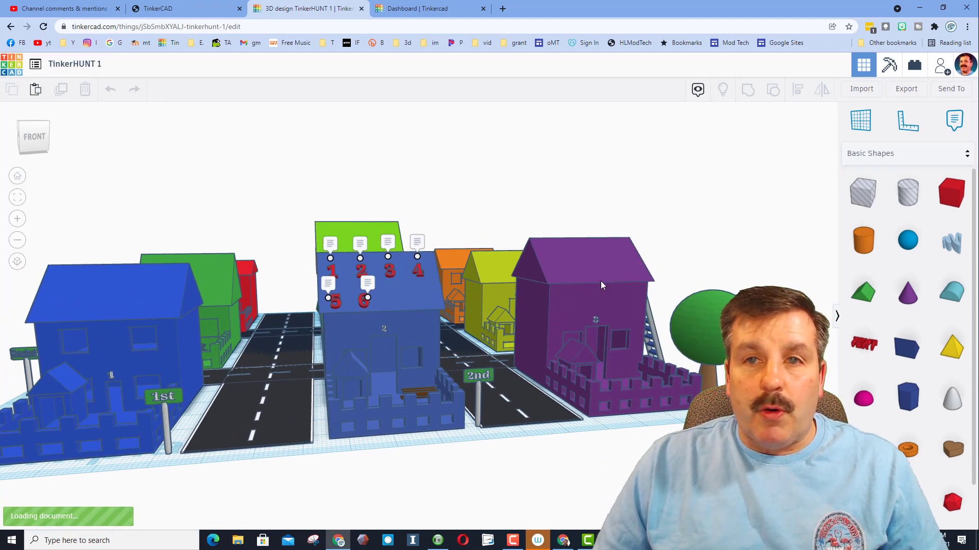
mouse_move(952, 43)
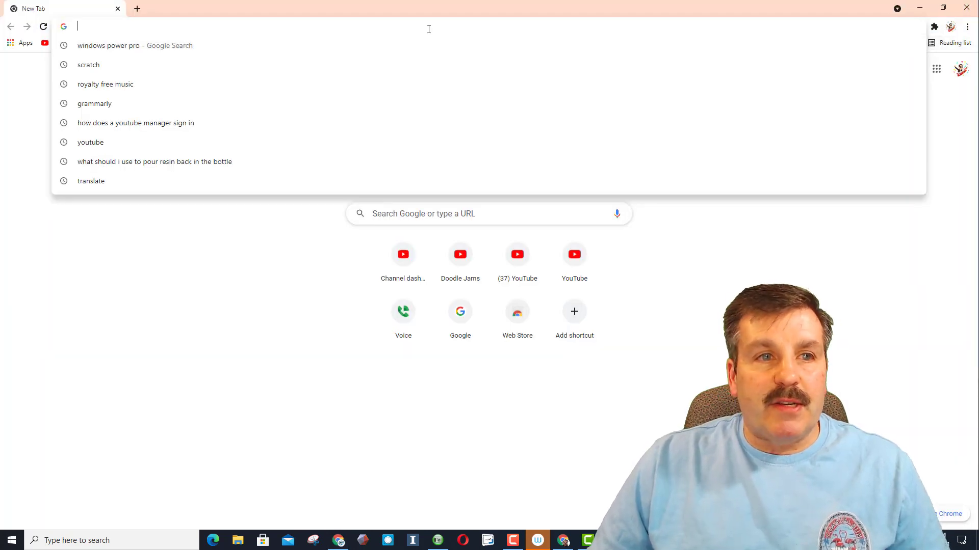
- Sign into Tinkercad with the second Google account, Doodle Jams, and dismiss the welcome popup
text(tin)
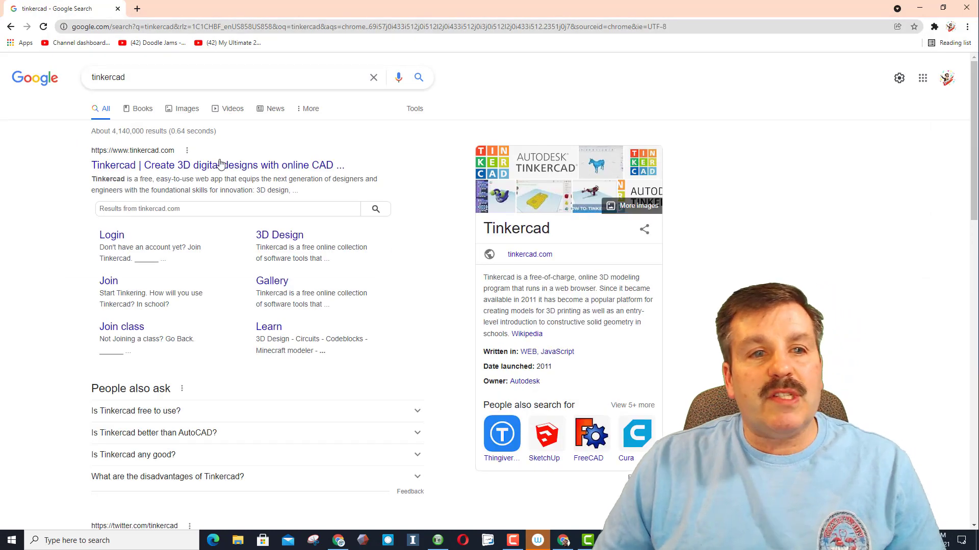
click(111, 234)
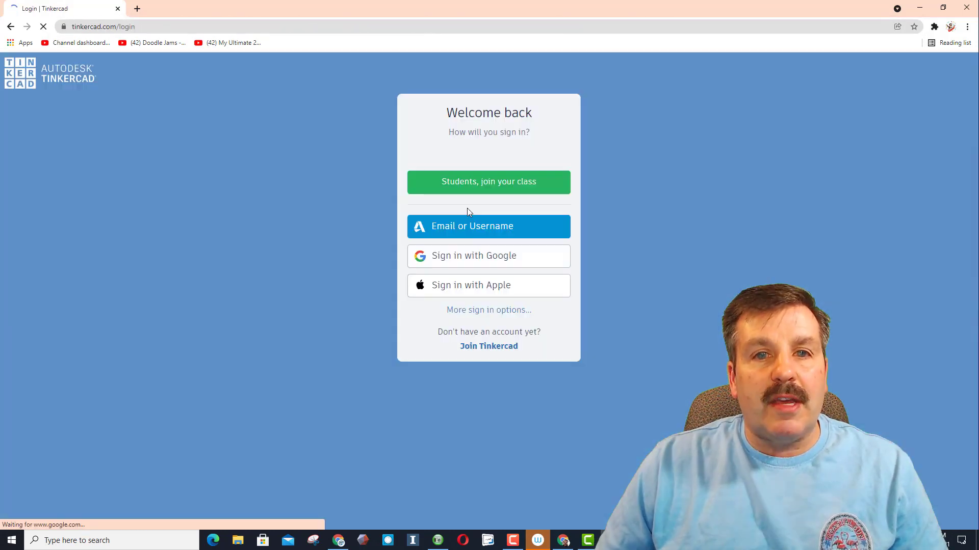
click(489, 256)
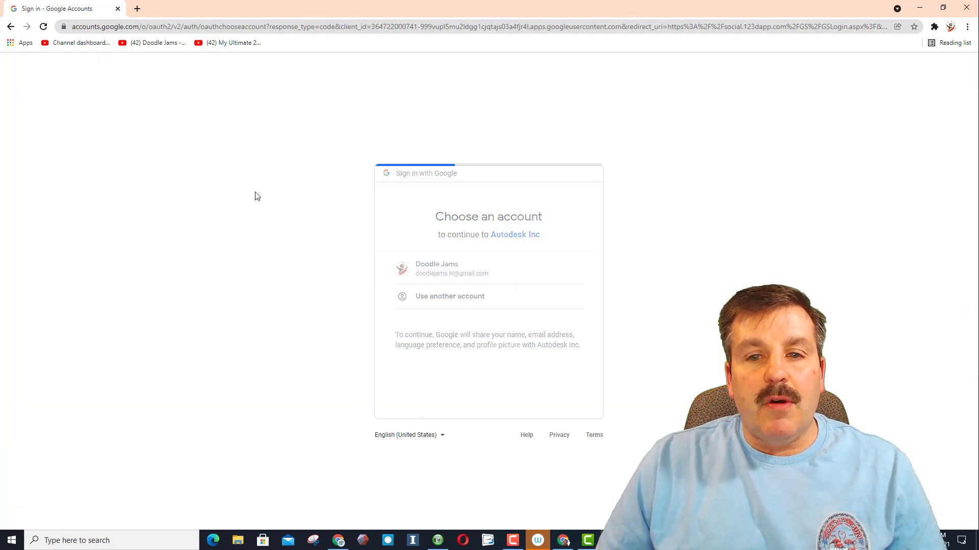
click(437, 268)
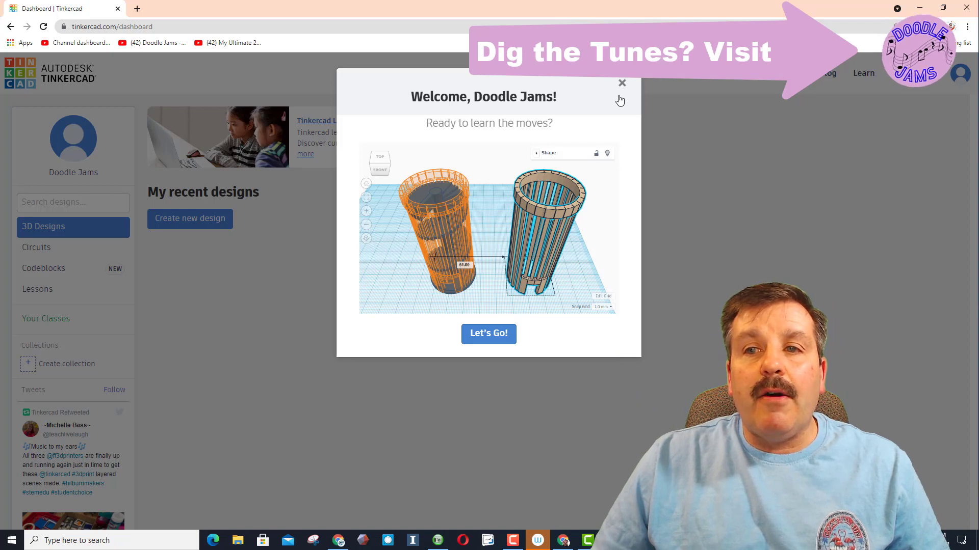
click(622, 82)
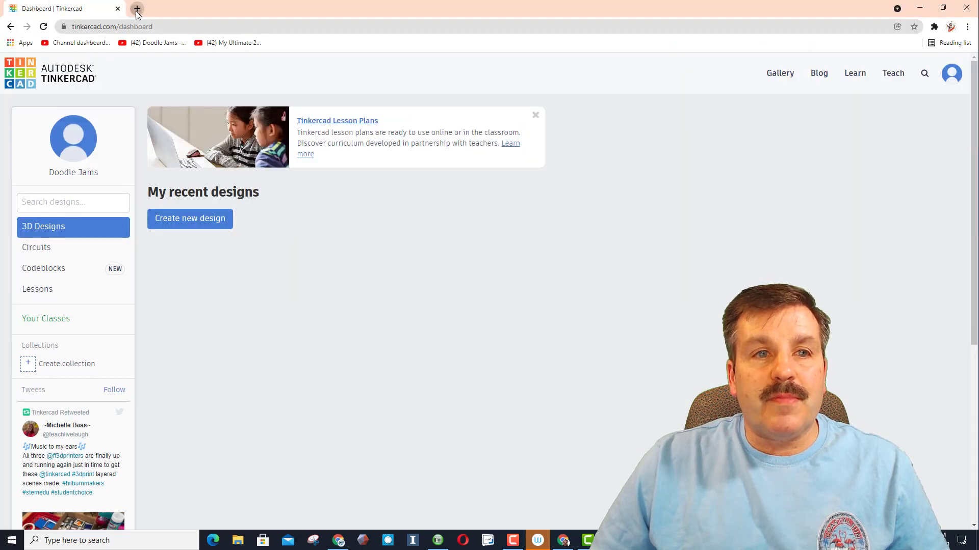
- From hlmodtech.com's Tinkercad lessons, follow TinkerHUNT link 1 under the second account
text(hlmodtech.com/#google_vignette)
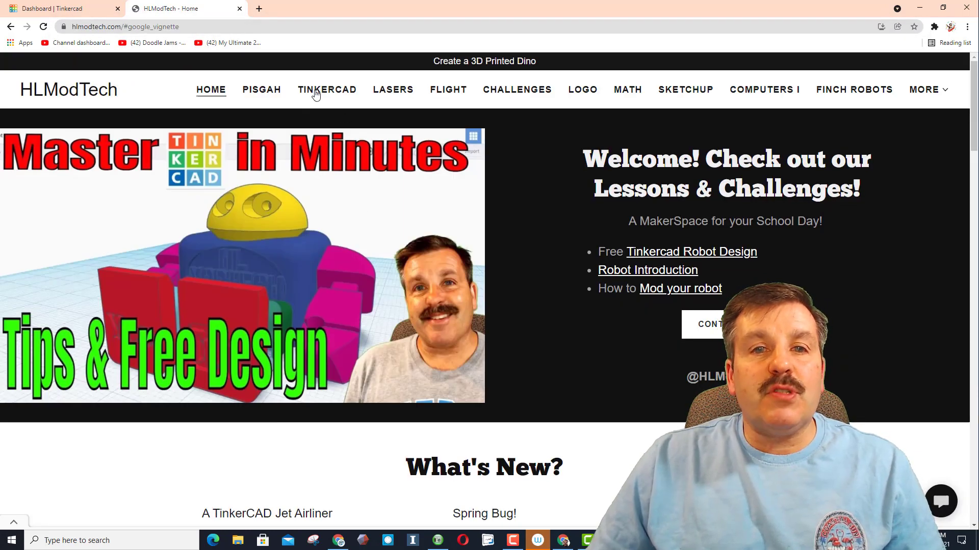
click(326, 90)
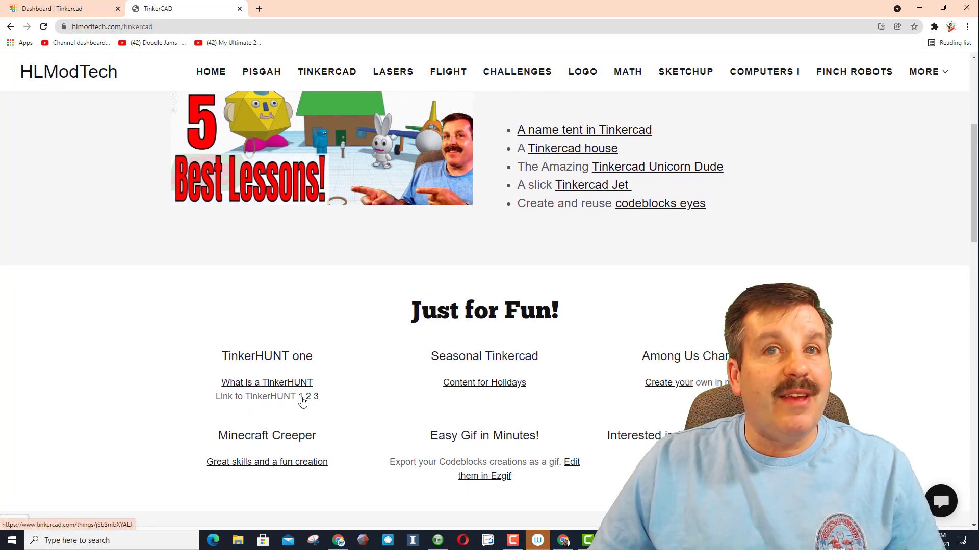
click(303, 397)
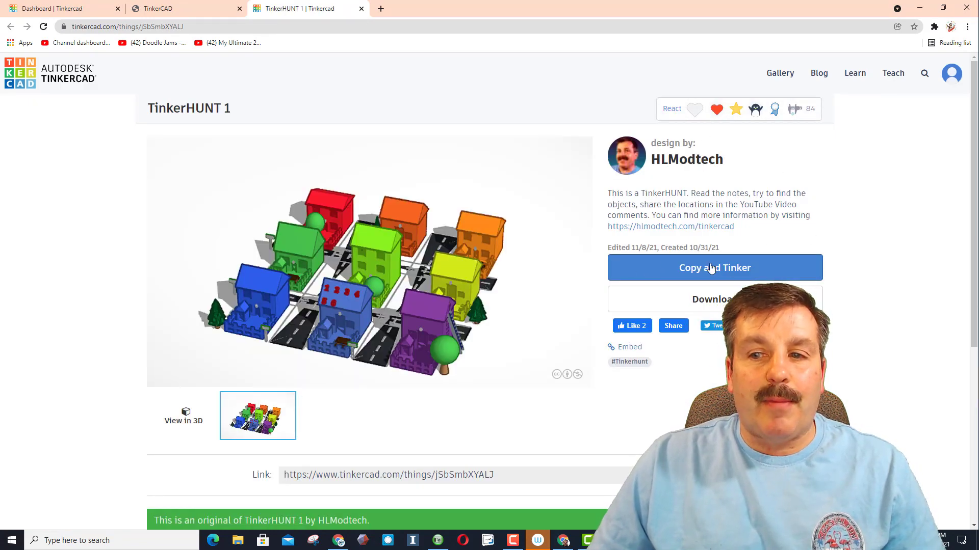
click(714, 267)
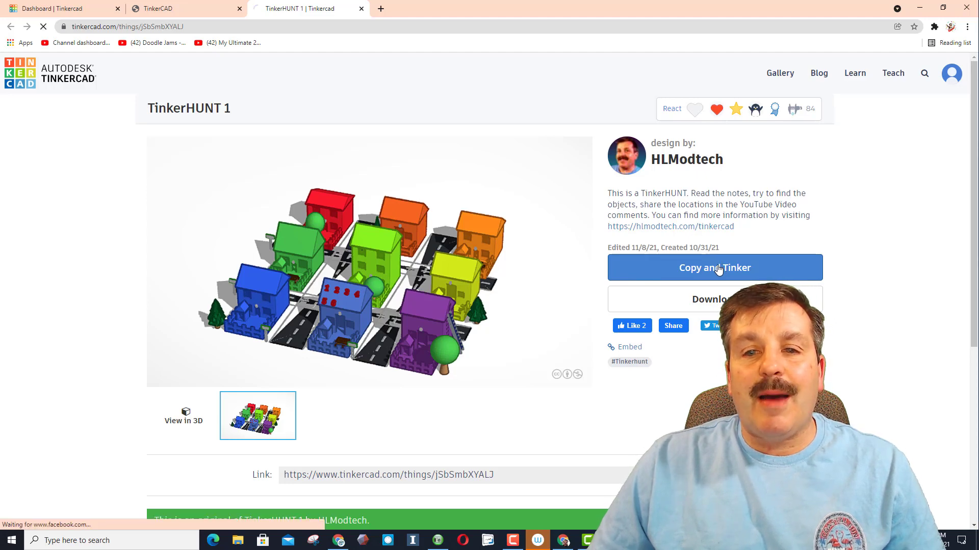
- Copy and Tinker the design, then type 'Hello World!' notes while the editor loads
click(714, 268)
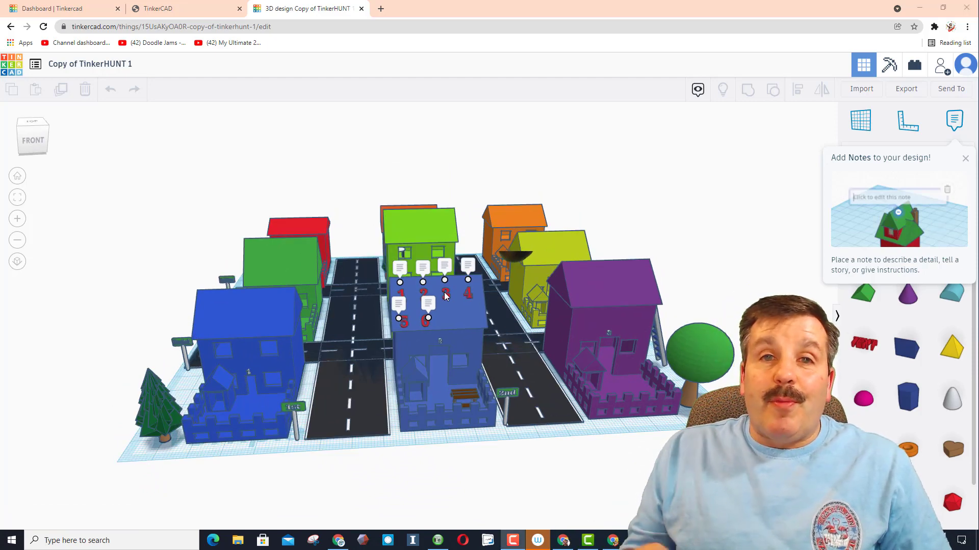
text(Hello)
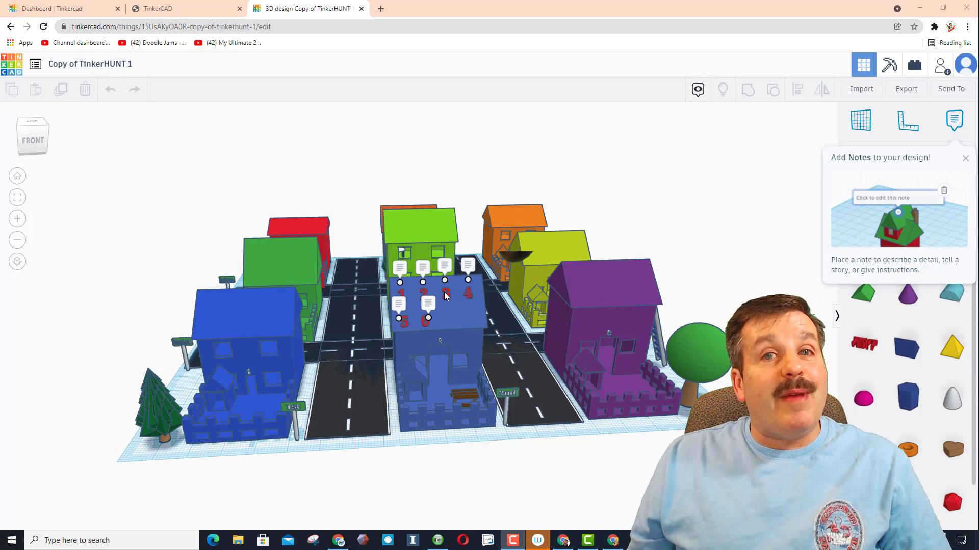
text(Hello World!)
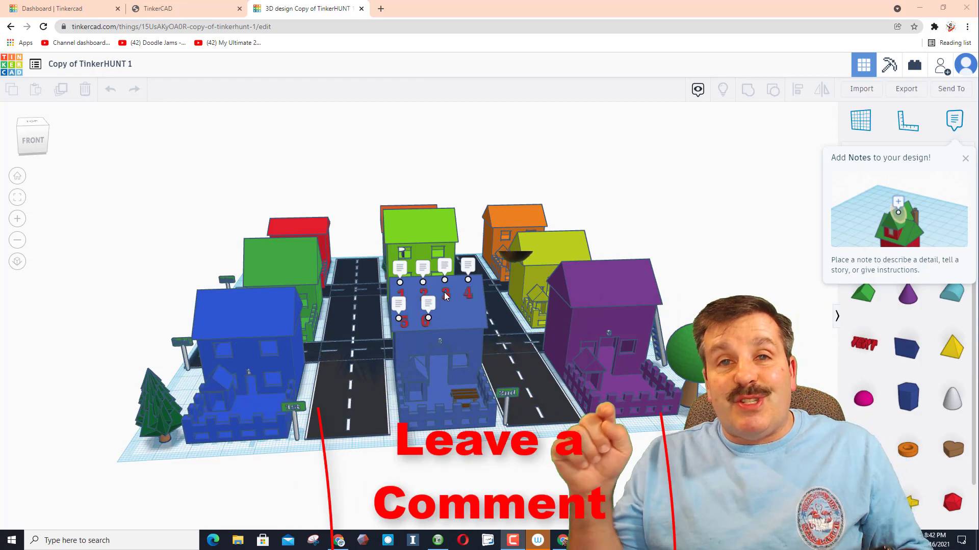
text(Hell)
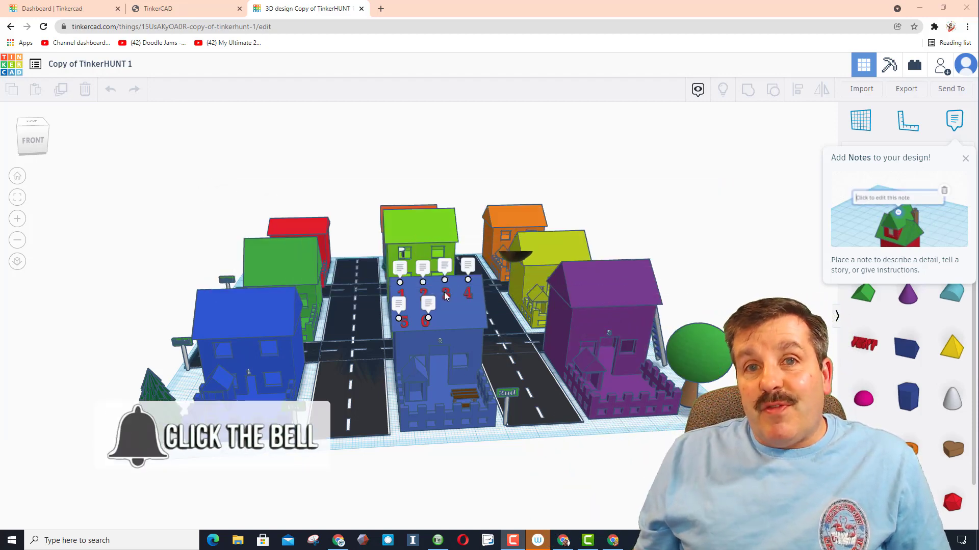
text(Hello Wo)
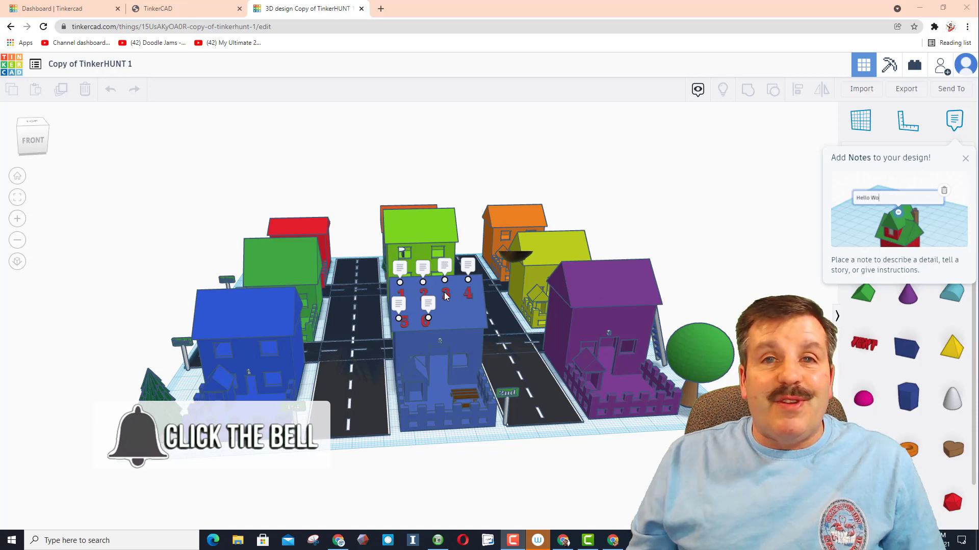